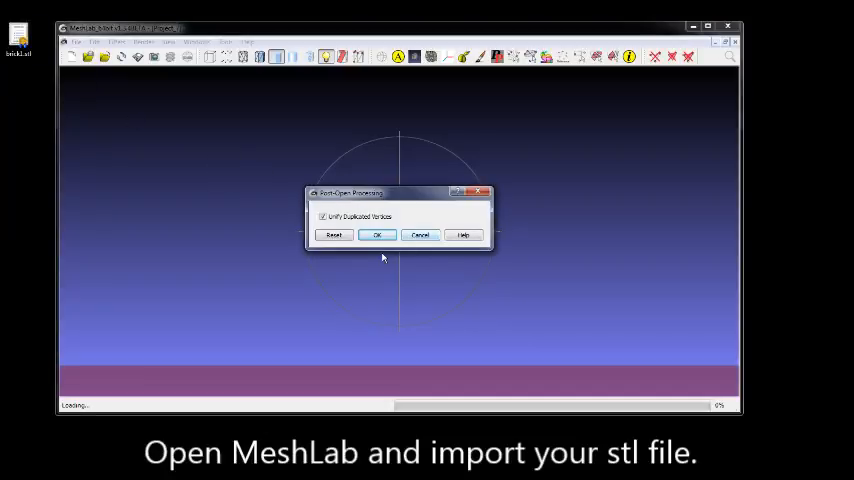
Import the STL with 'Unify Duplicated Vertices' kept checked so the faceted mesh loads
{"action": "left_click", "coordinate": [376, 236]}
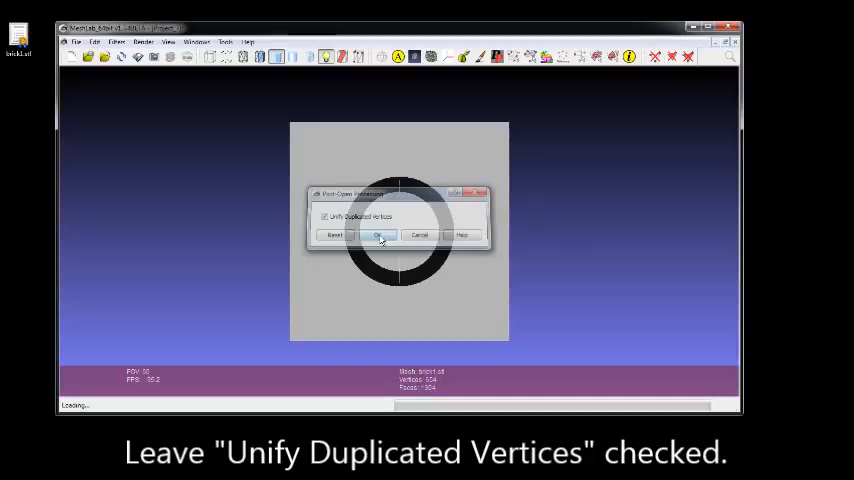
{"action": "left_click", "coordinate": [378, 236]}
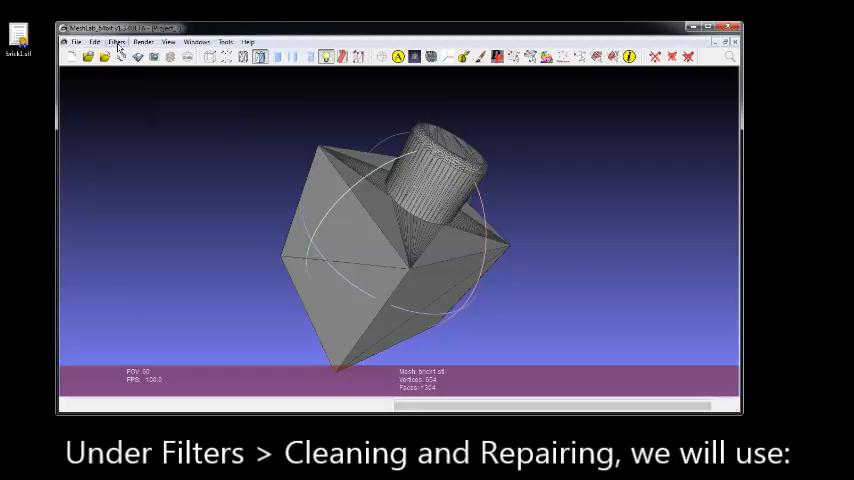
Run Remove Duplicated Vertex and Remove Duplicate Faces from Cleaning and Repairing
{"action": "left_click", "coordinate": [116, 42]}
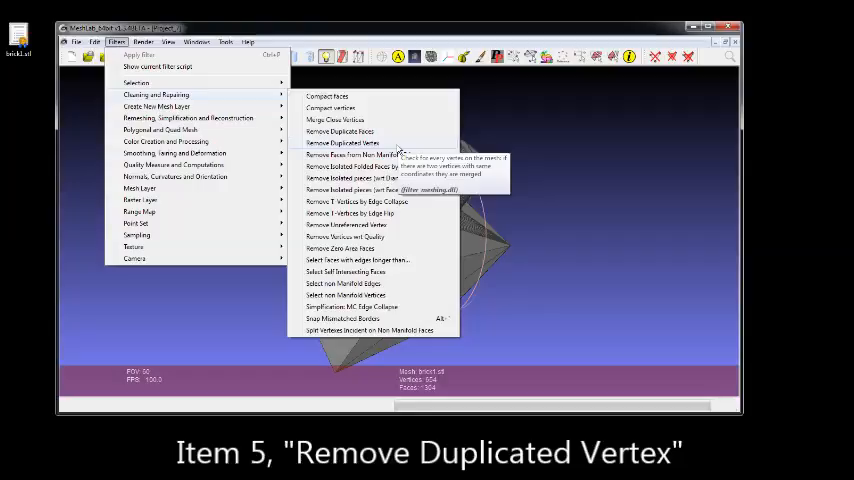
{"action": "left_click", "coordinate": [340, 142]}
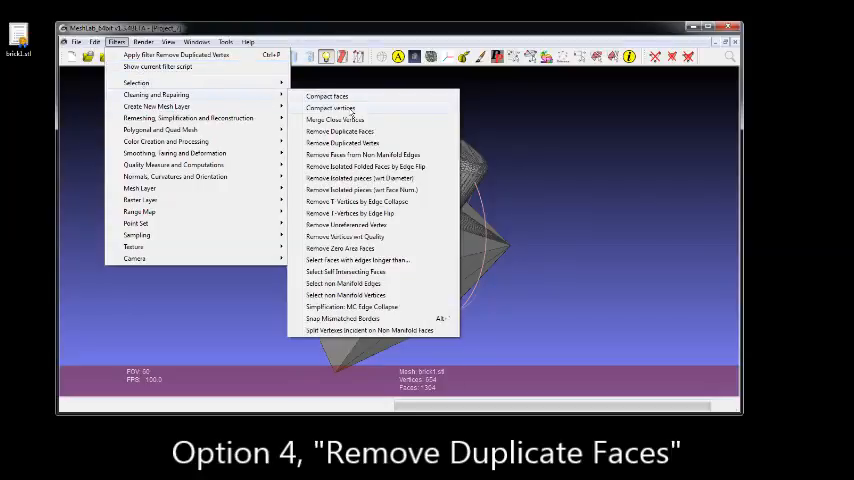
{"action": "mouse_move", "coordinate": [340, 132]}
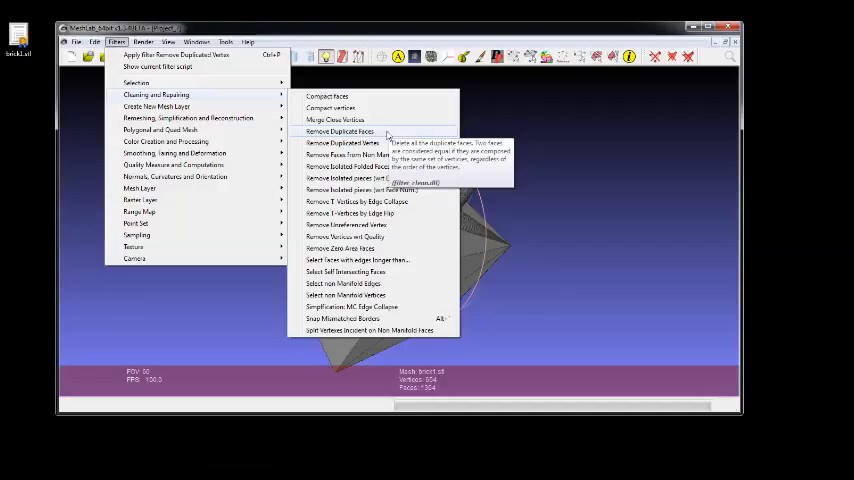
{"action": "left_click", "coordinate": [336, 120]}
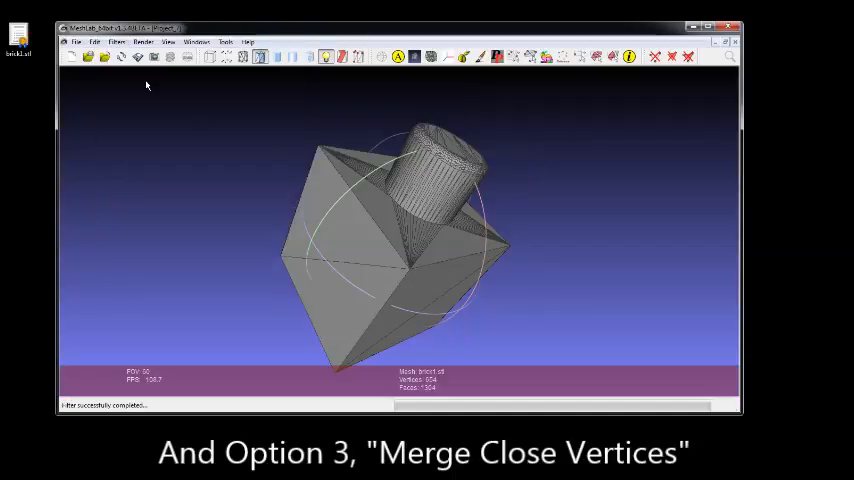
Apply Merge Close Vertices with a 10% distance threshold to the mesh
{"action": "left_click", "coordinate": [116, 40]}
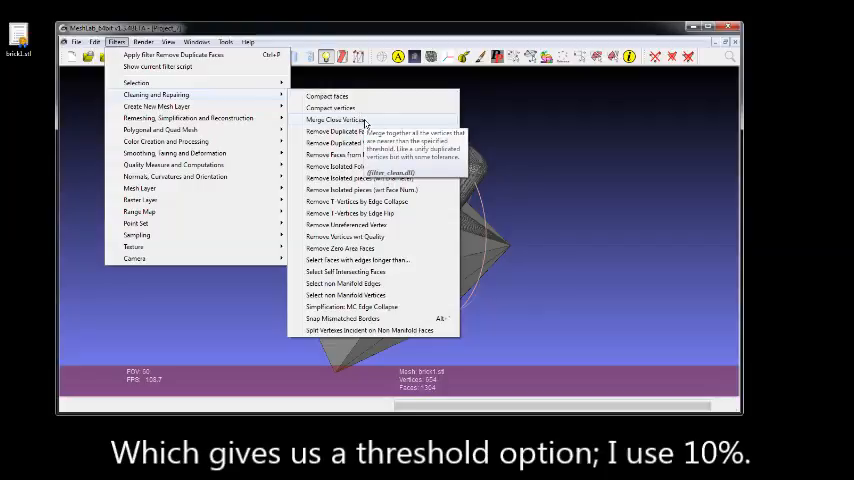
{"action": "left_click", "coordinate": [332, 120]}
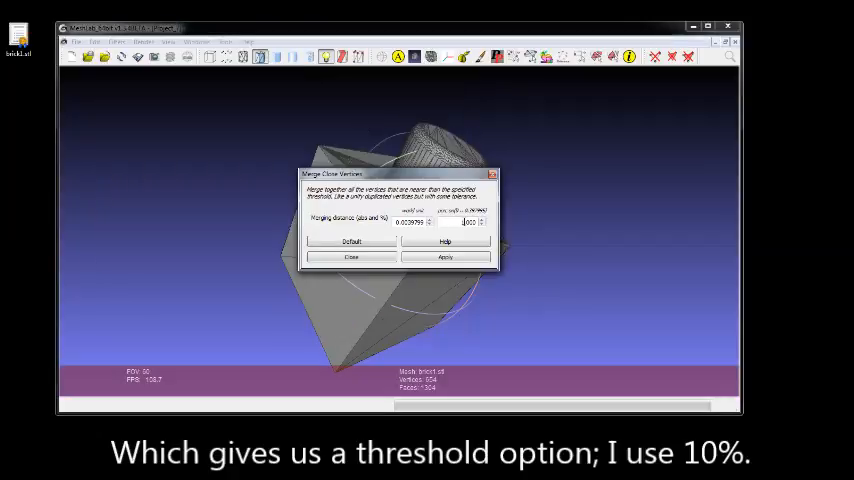
{"action": "left_click", "coordinate": [468, 222]}
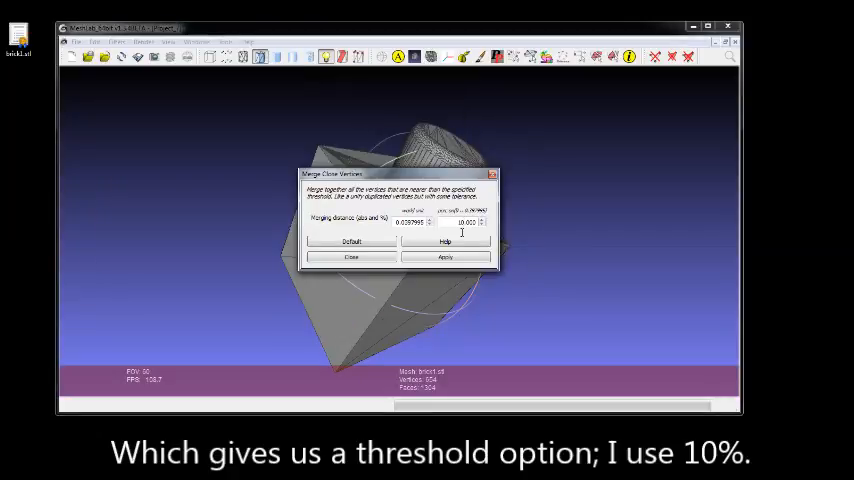
{"action": "left_click", "coordinate": [444, 256]}
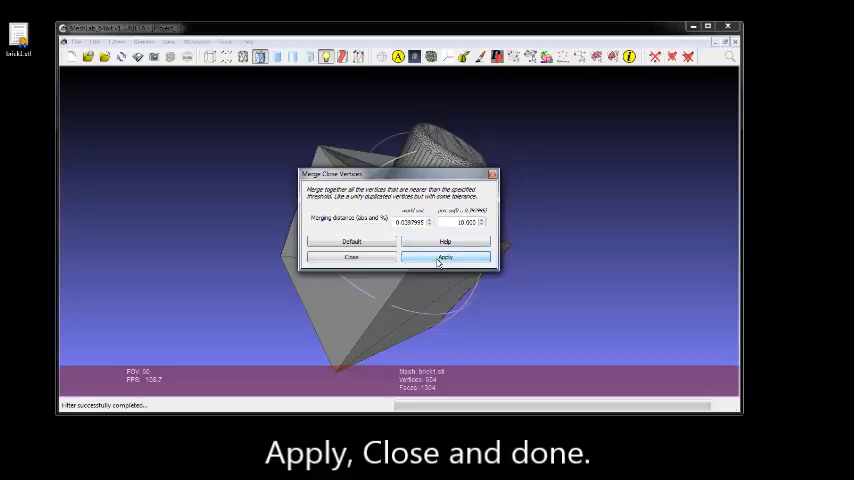
{"action": "left_click", "coordinate": [350, 256]}
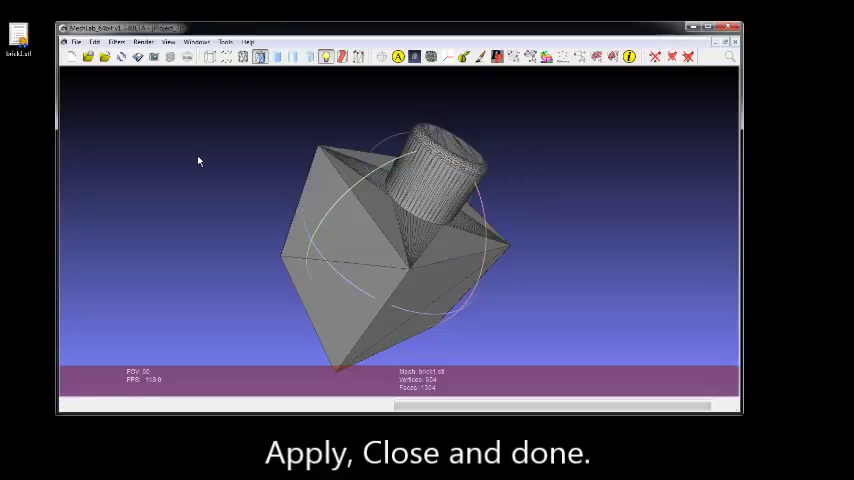
Start Export Mesh As, naming the file brick1.healed.stl with STL type
{"action": "left_click", "coordinate": [76, 42]}
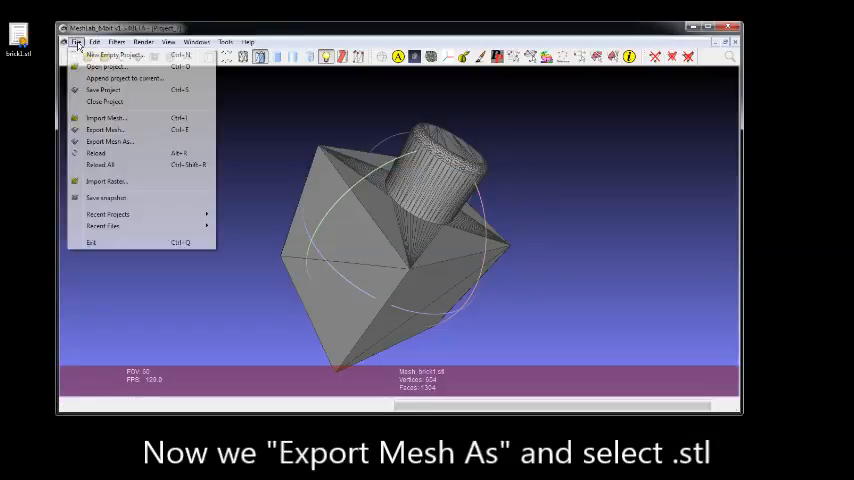
{"action": "left_click", "coordinate": [110, 140]}
{"action": "type", "text": "brick1.healed.stl"}
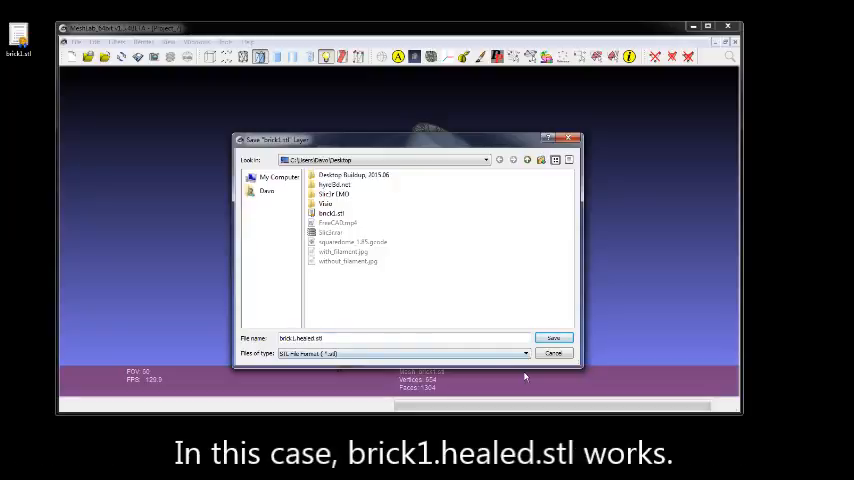
Save brick1.healed.stl with Binary encoding and Color Encoding both turned off
{"action": "left_click", "coordinate": [552, 338]}
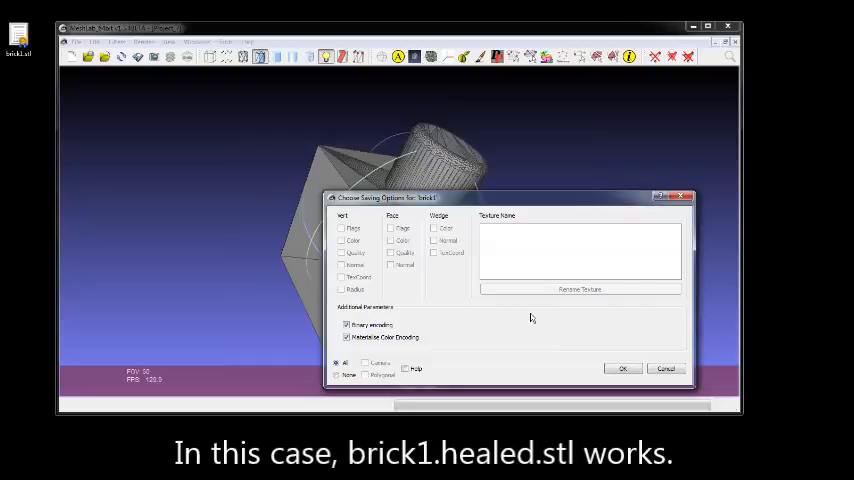
{"action": "left_click", "coordinate": [348, 324]}
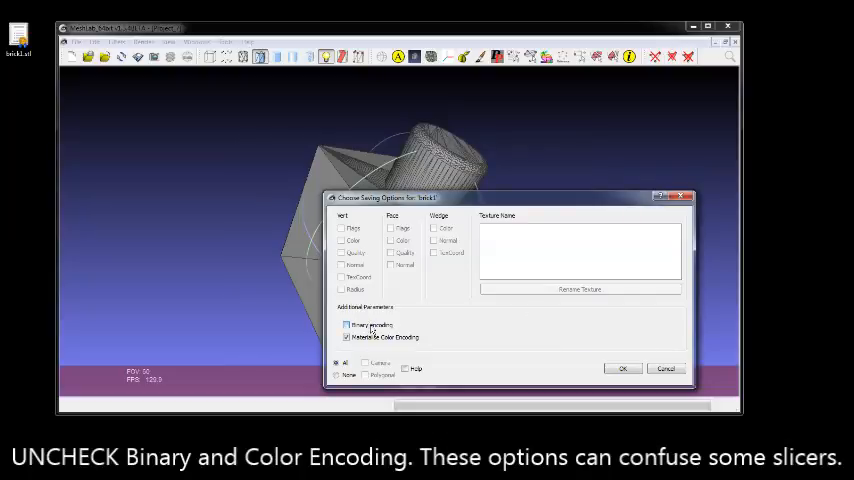
{"action": "left_click", "coordinate": [346, 336]}
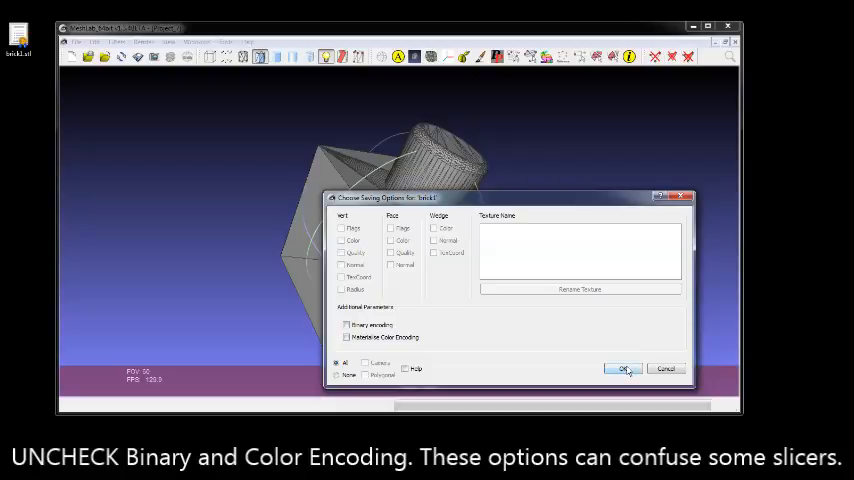
{"action": "left_click", "coordinate": [624, 368]}
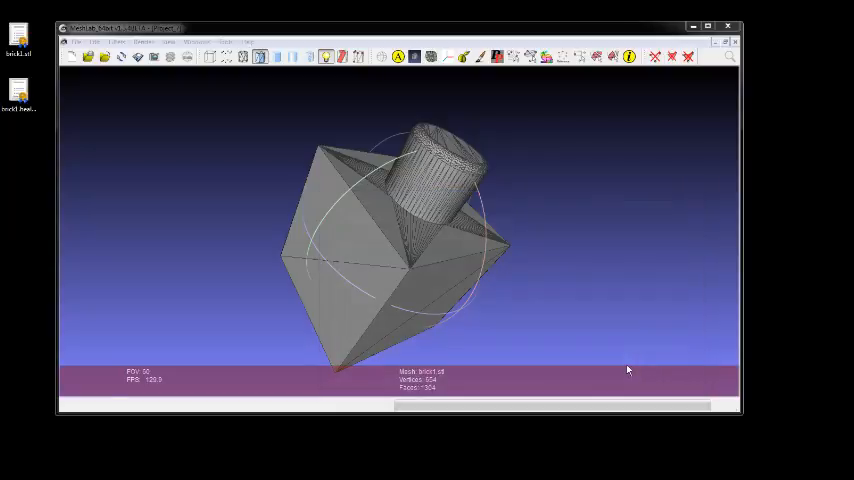